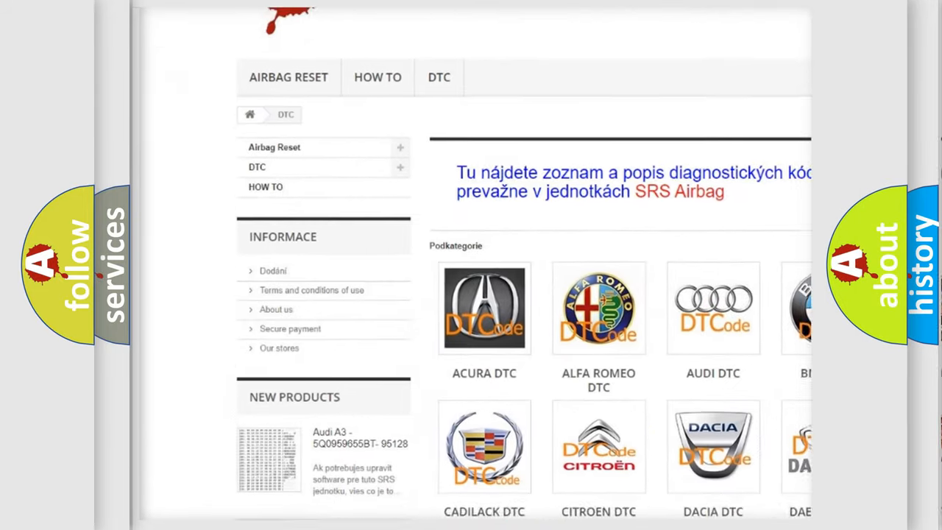
scroll("down", 3)
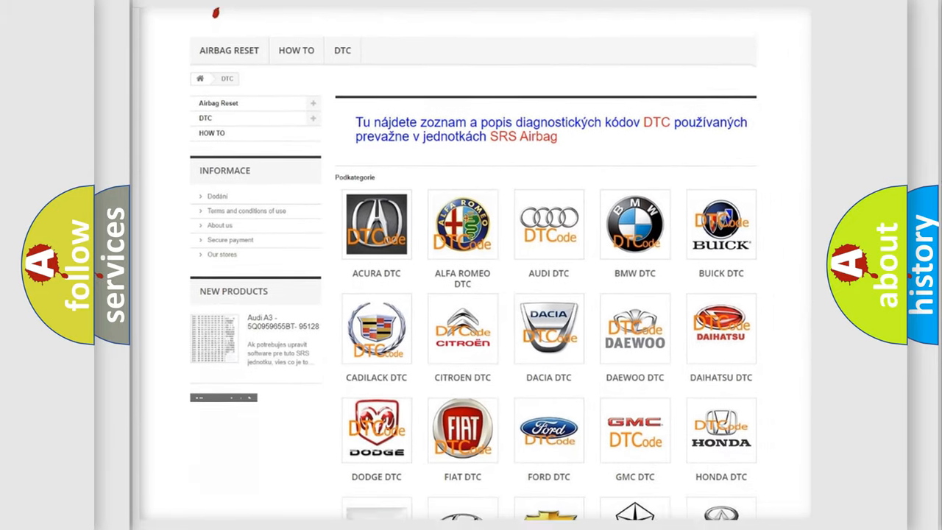
scroll("down", 3)
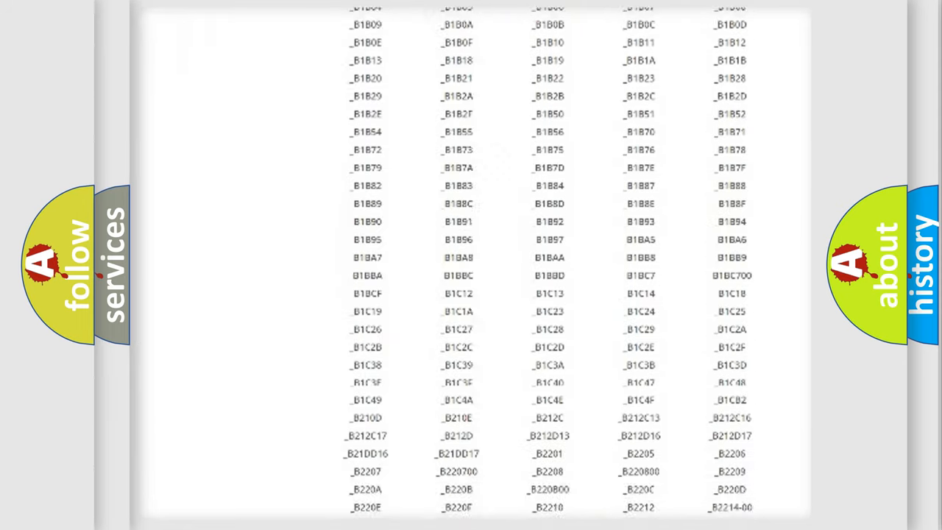
scroll("down", 3)
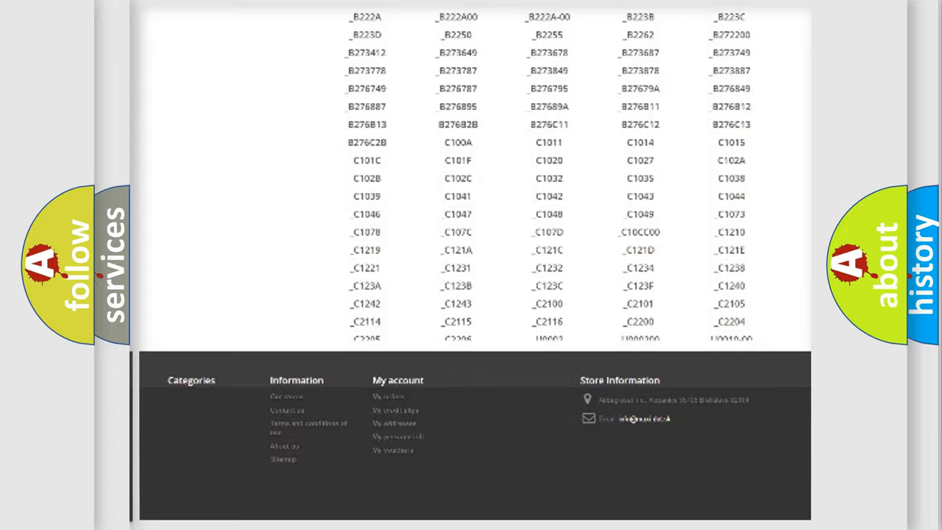
scroll("up", 3)
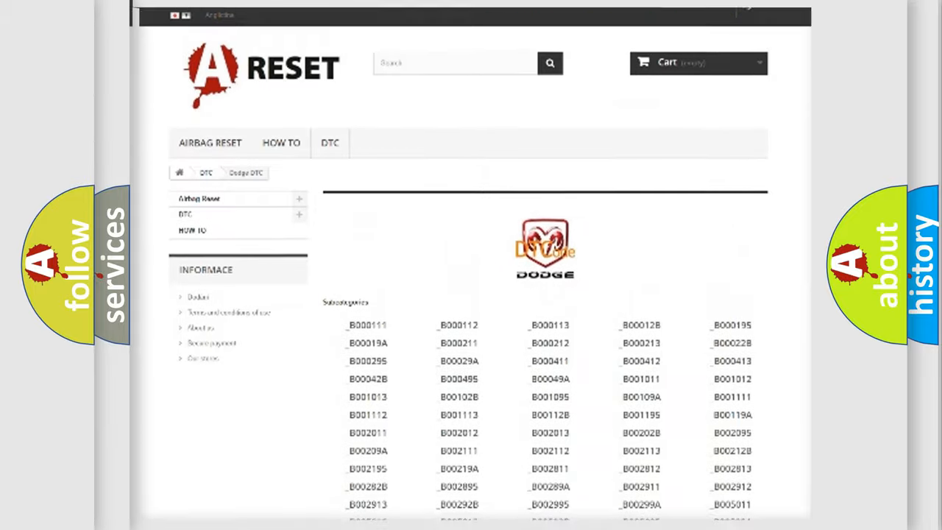